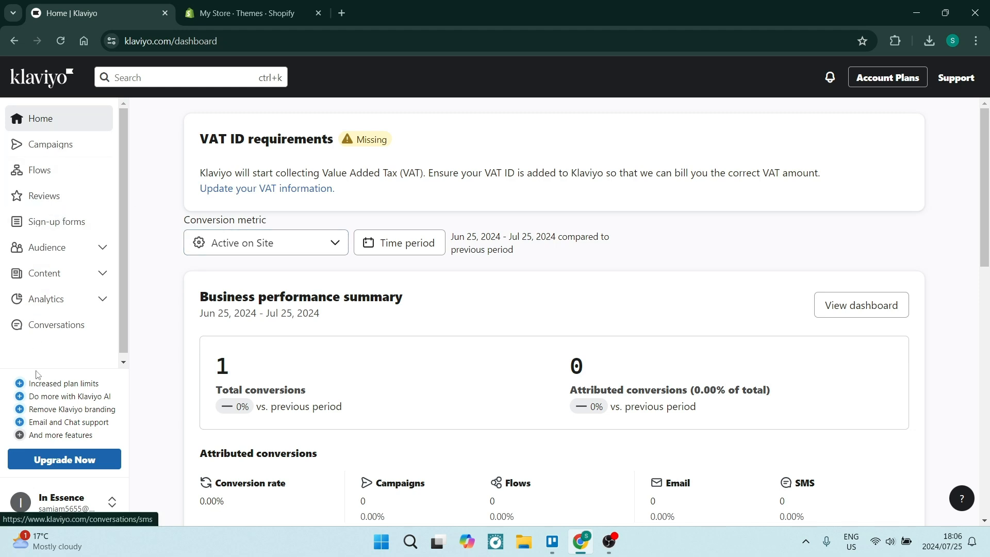
# Step: Open Integrations from the account menu to see the enabled Shopify connection
pyautogui.click(61, 502)
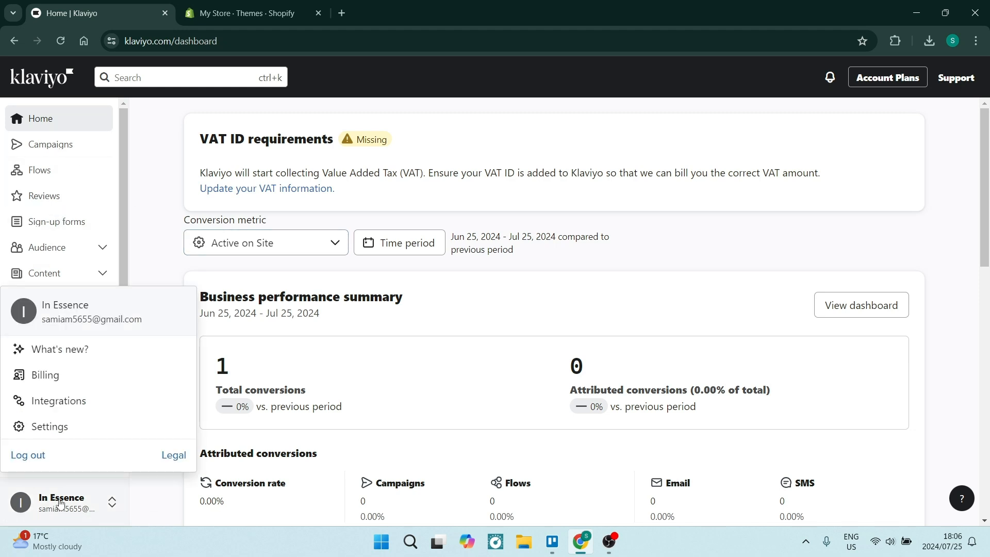
pyautogui.moveTo(64, 400)
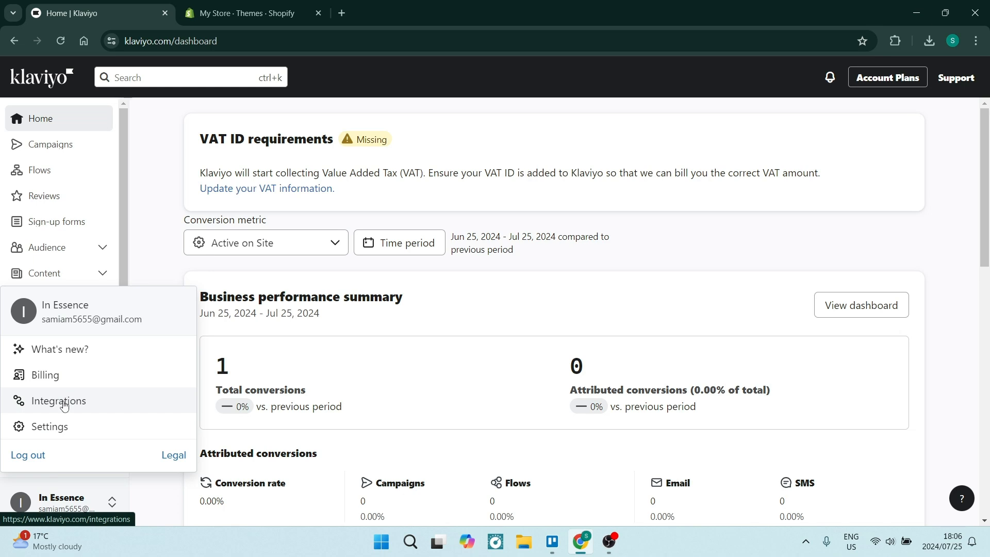
pyautogui.click(59, 400)
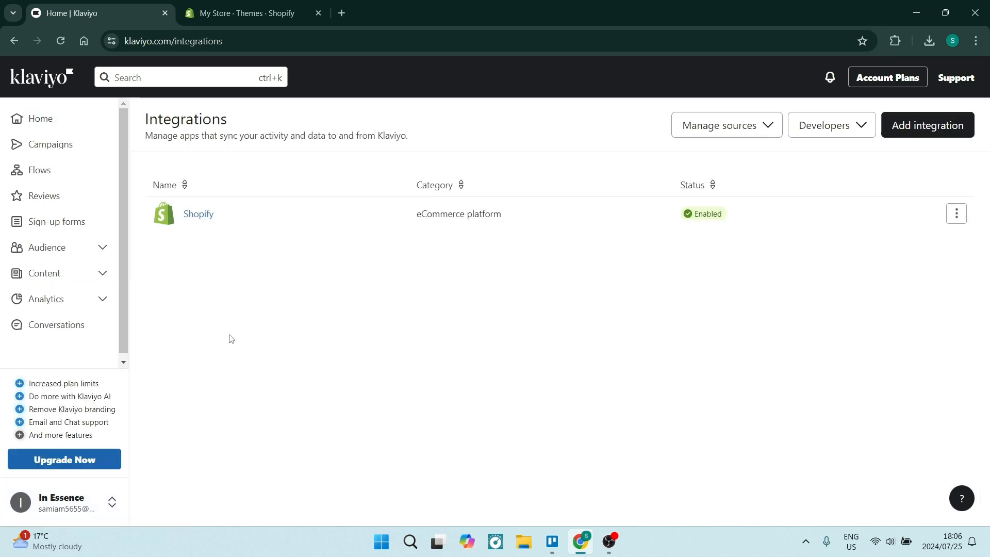
pyautogui.moveTo(205, 256)
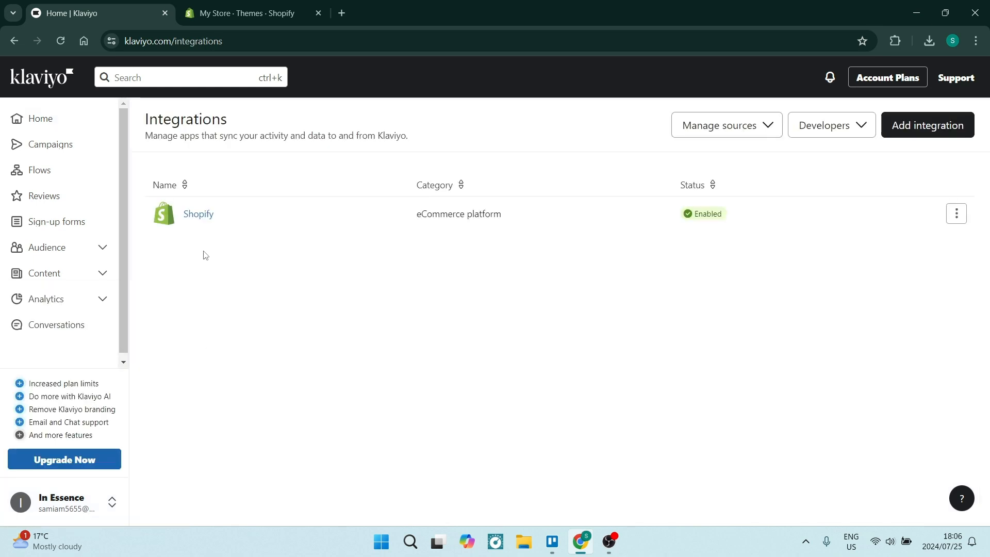
pyautogui.moveTo(197, 218)
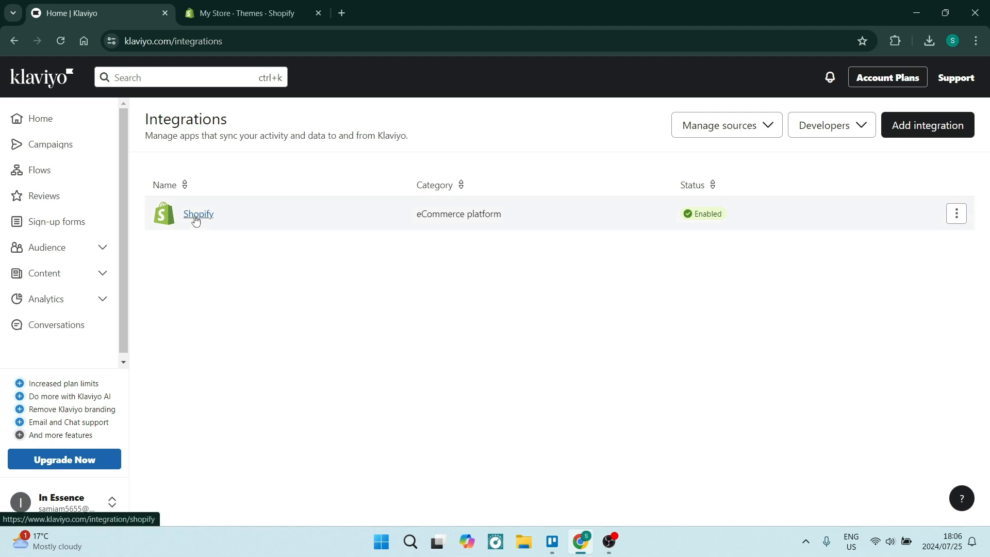
pyautogui.moveTo(180, 241)
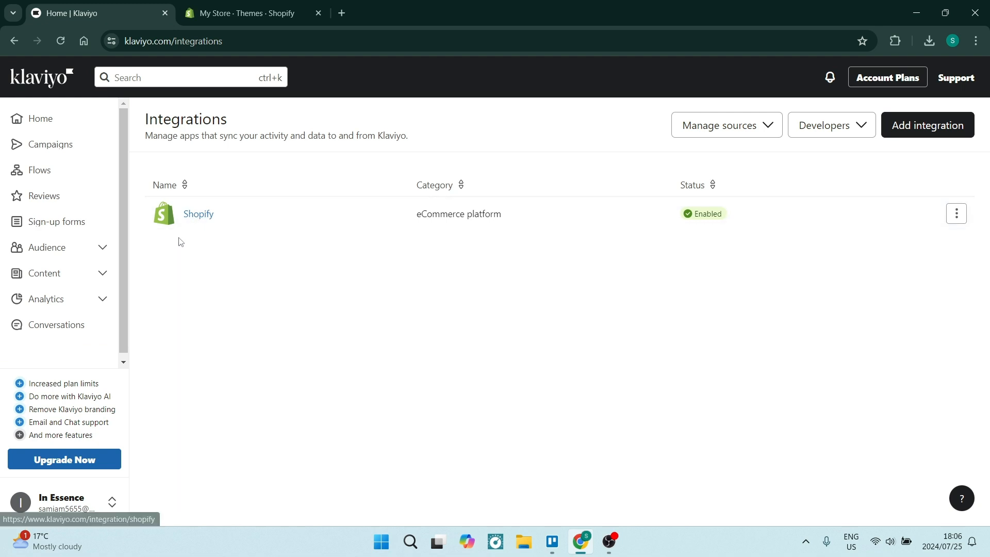
# Step: Switch to the Shopify store admin and scroll toward Add apps
pyautogui.click(246, 13)
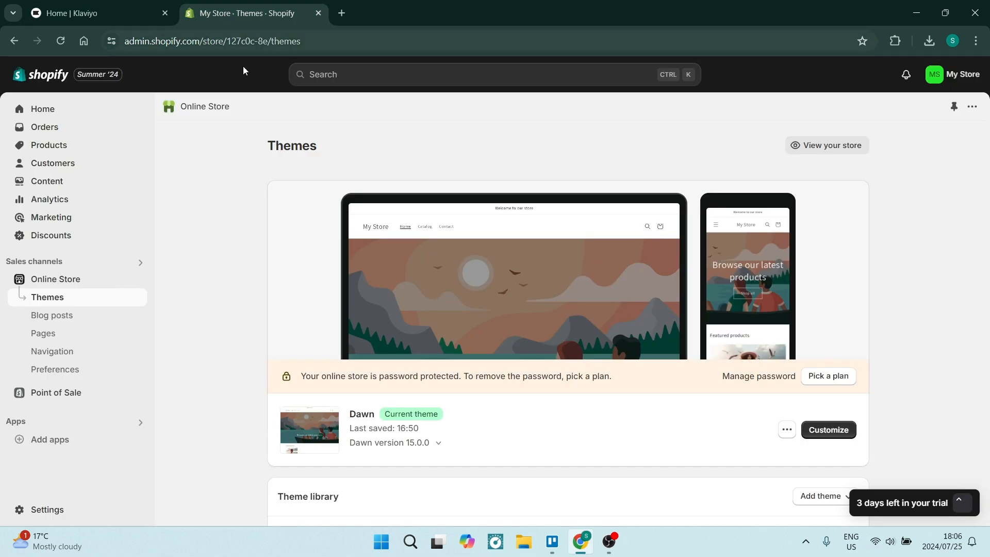
pyautogui.moveTo(88, 373)
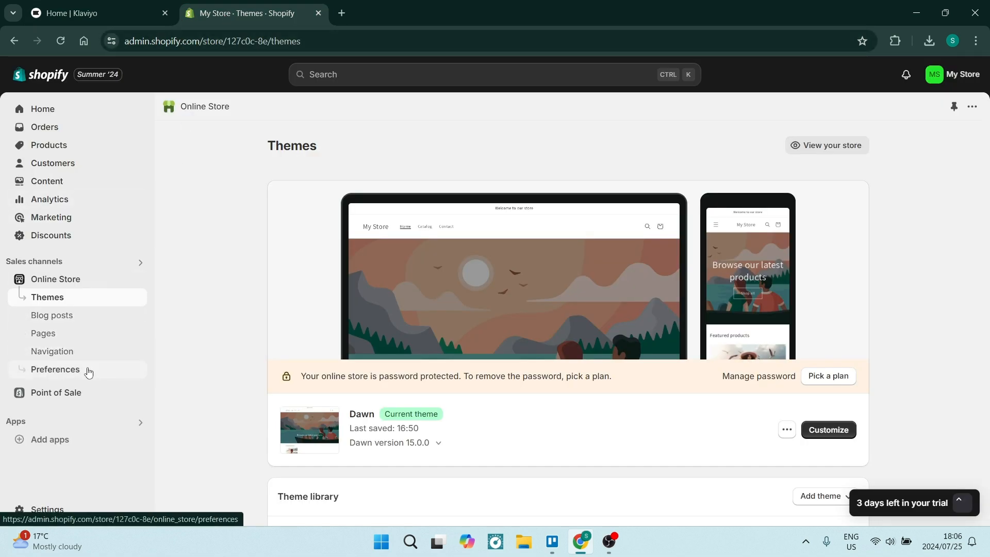
pyautogui.moveTo(47, 431)
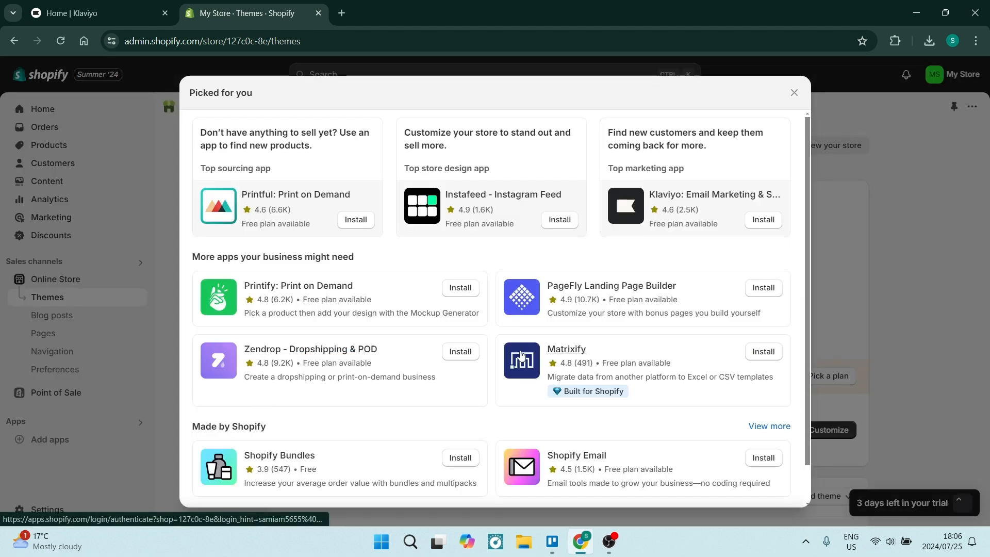
pyautogui.scroll(-3)
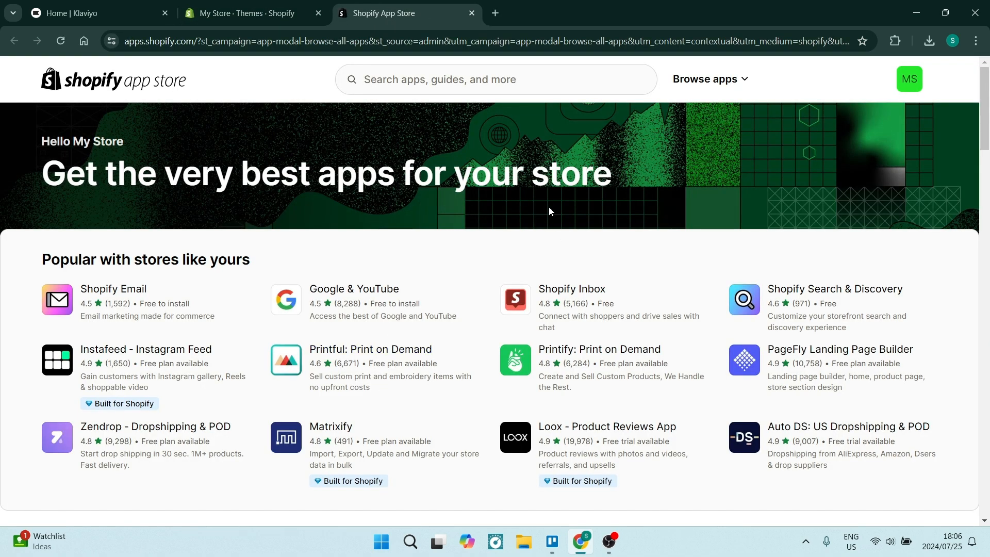
pyautogui.moveTo(445, 147)
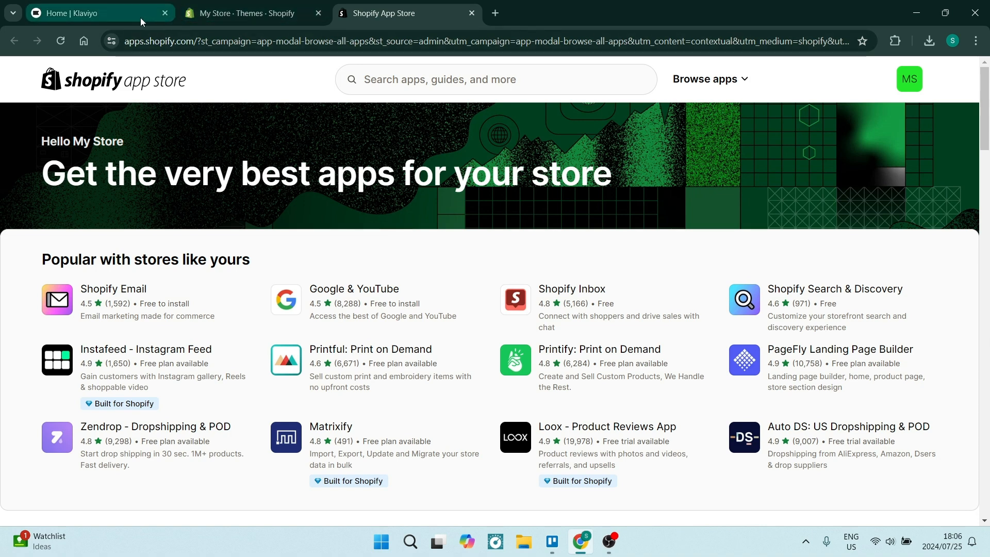
# Step: Return to Klaviyo and open the Shopify integration's settings page
pyautogui.click(77, 13)
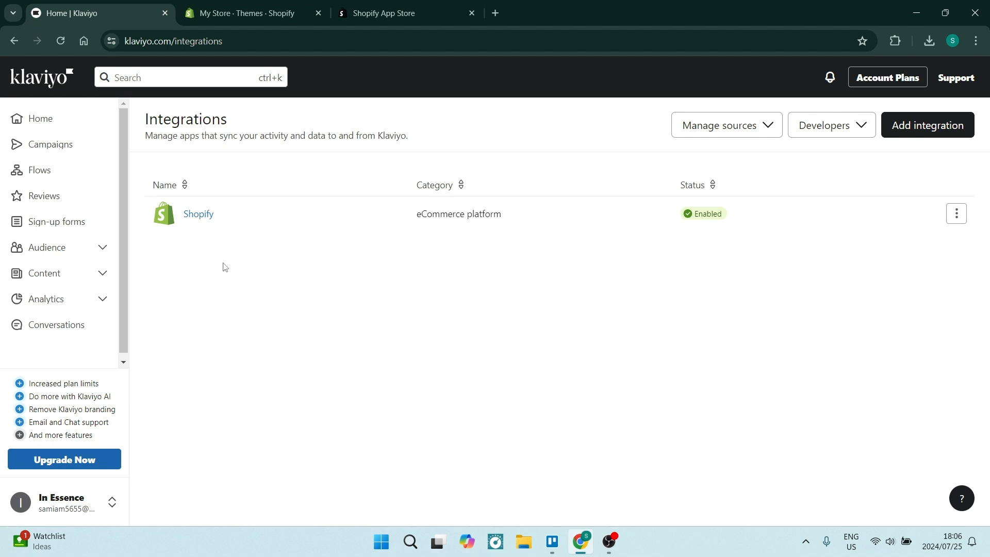
pyautogui.moveTo(143, 228)
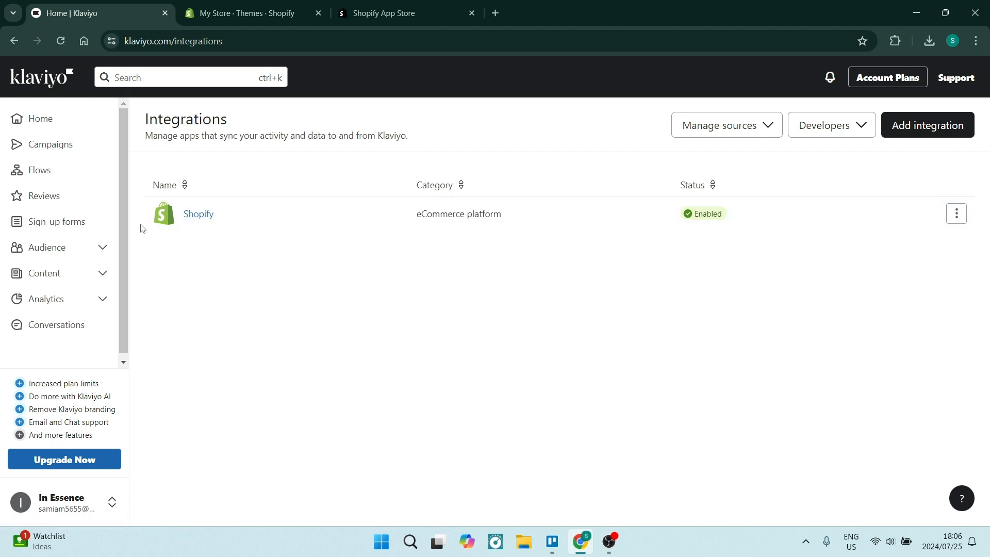
pyautogui.click(198, 213)
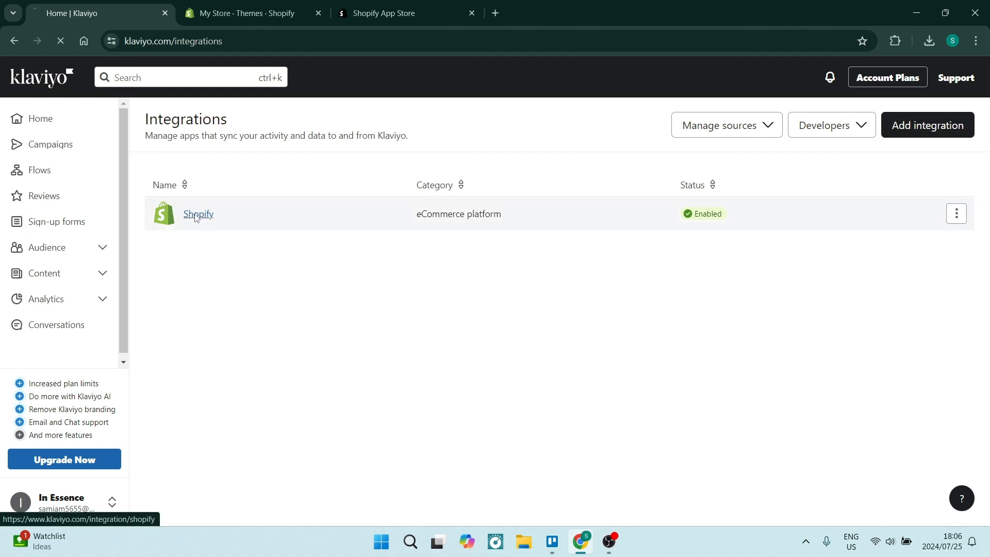
pyautogui.click(198, 214)
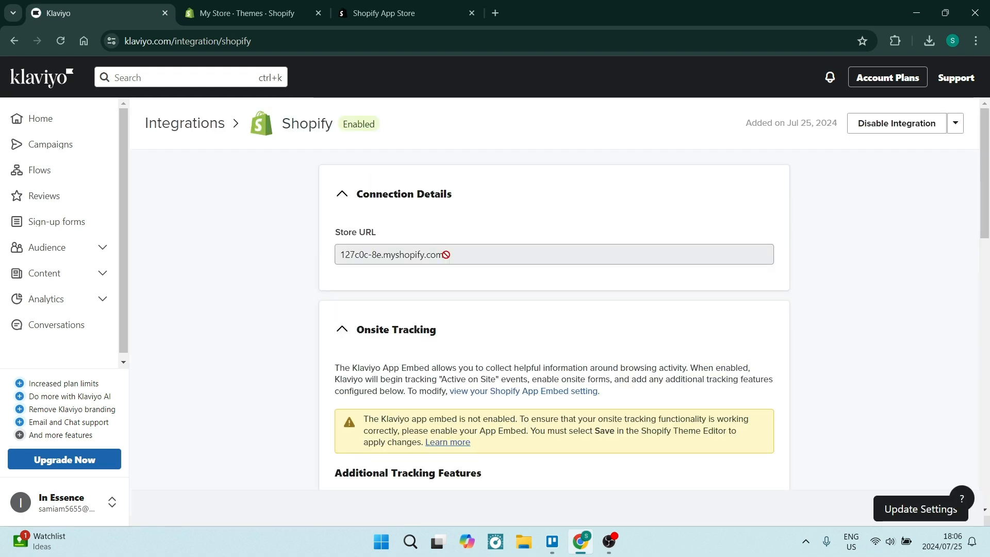
pyautogui.moveTo(479, 249)
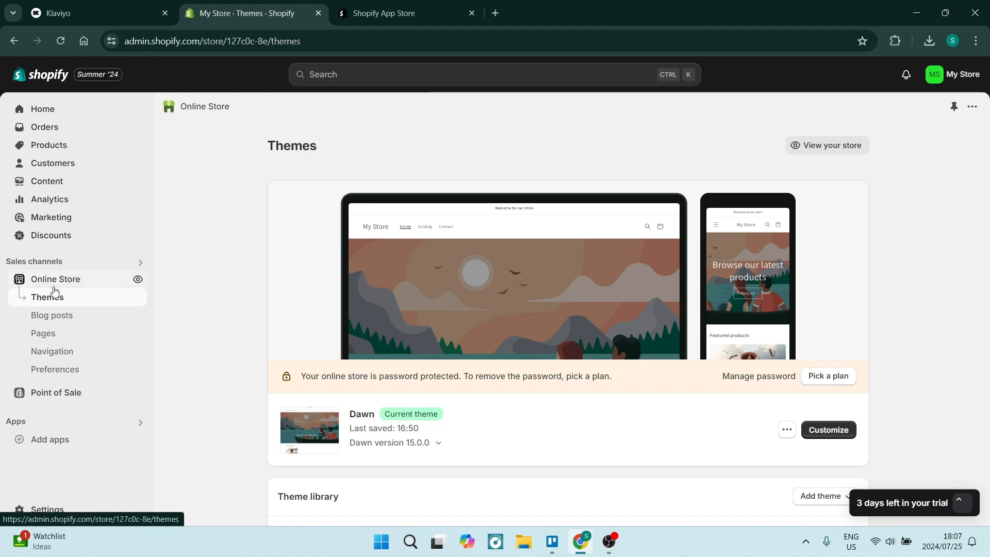
pyautogui.moveTo(138, 280)
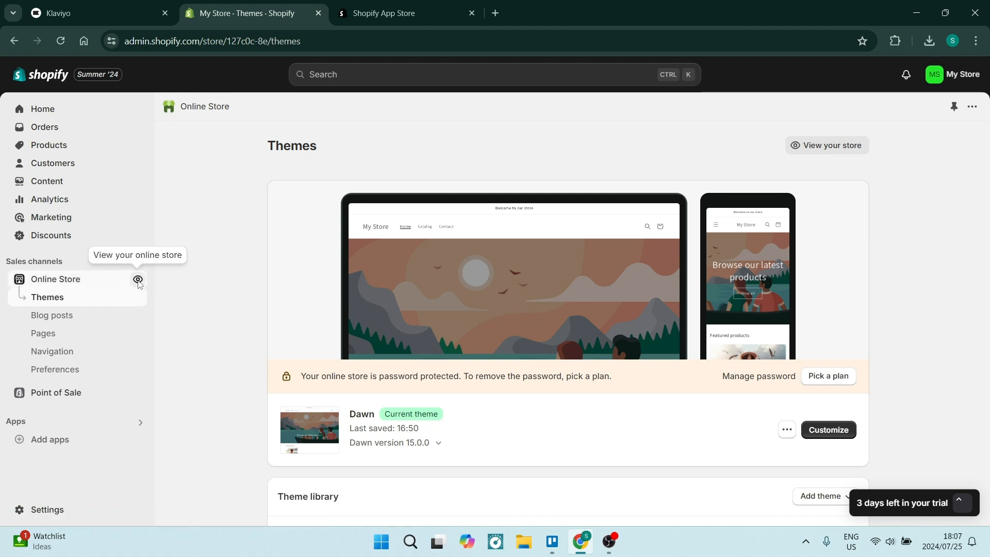
# Step: View the live storefront and check its web address against Klaviyo's store URL
pyautogui.click(138, 279)
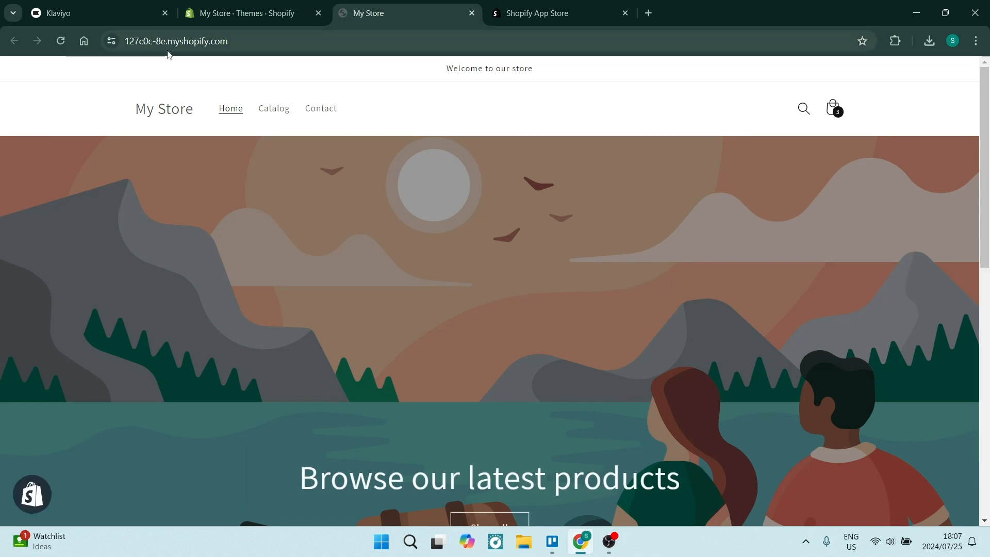
pyautogui.click(175, 41)
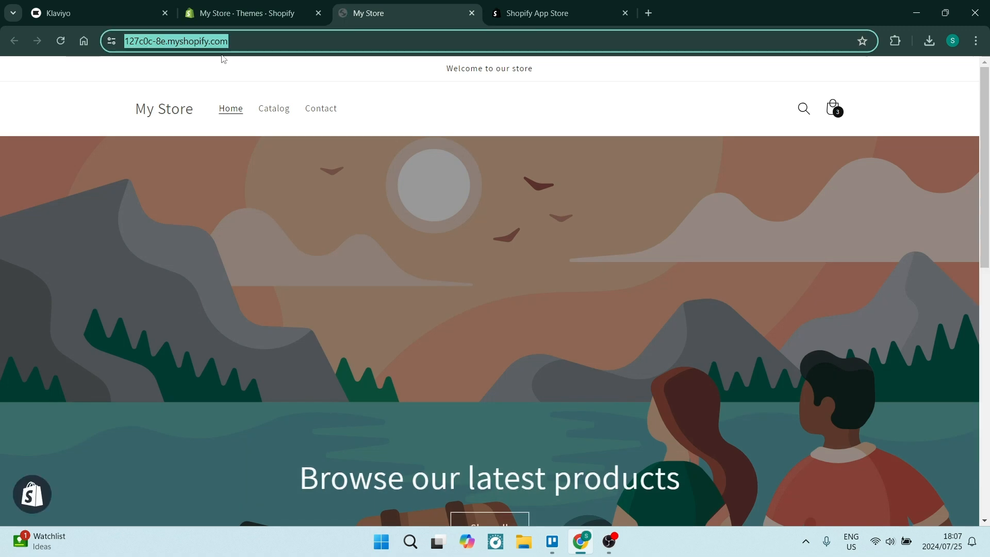
pyautogui.click(58, 14)
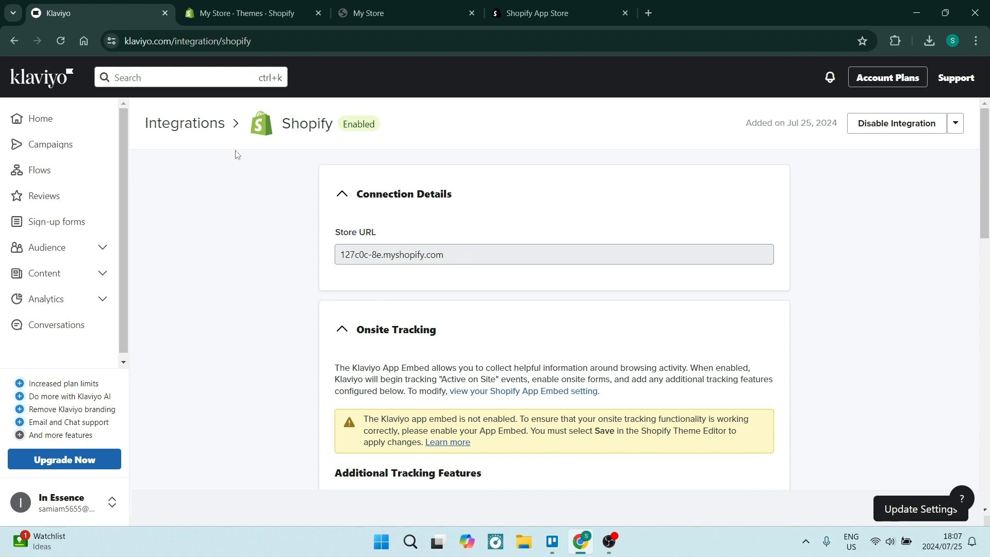
pyautogui.moveTo(245, 318)
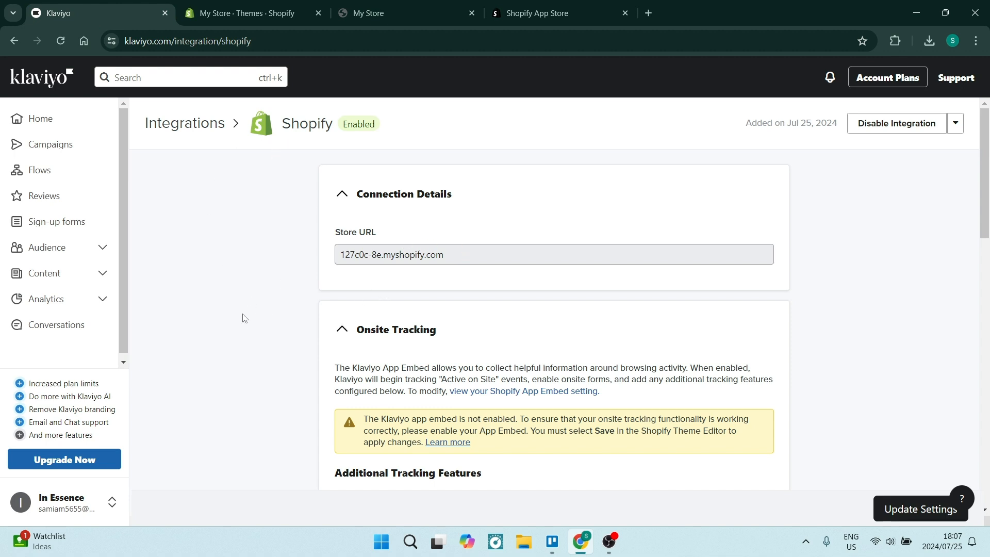
# Step: Scroll down to the From Shopify sync settings for the Newsletter list subscriber sync
pyautogui.scroll(-3)
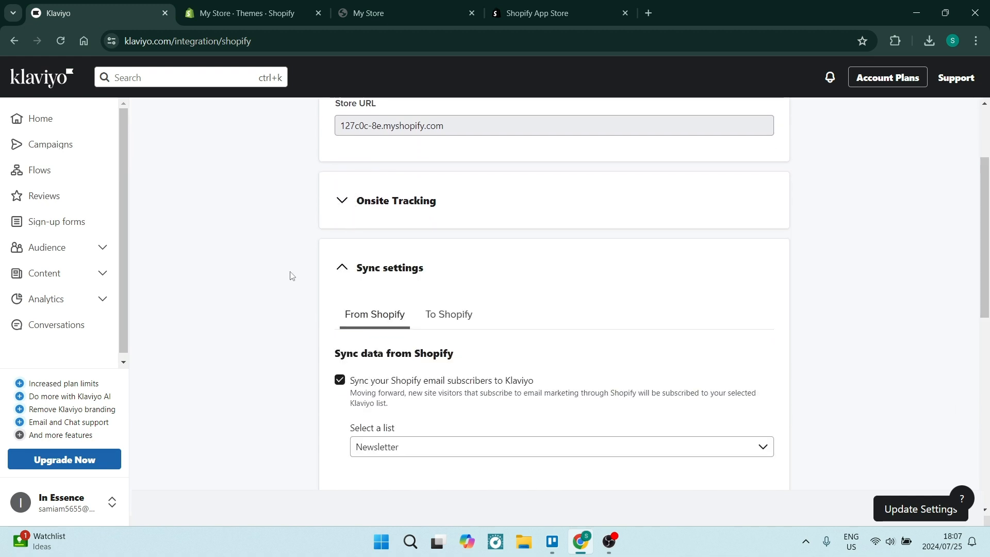
pyautogui.moveTo(355, 246)
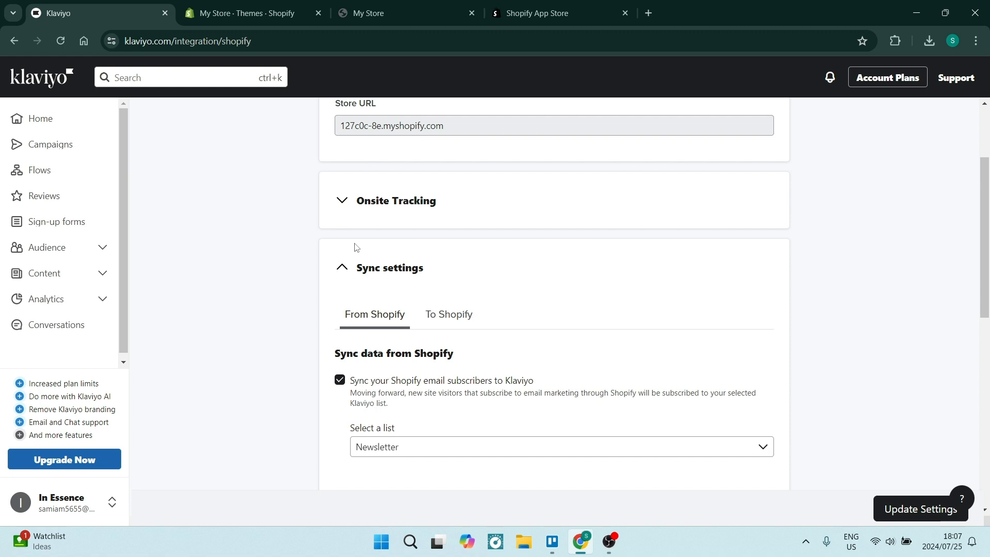
pyautogui.scroll(-3)
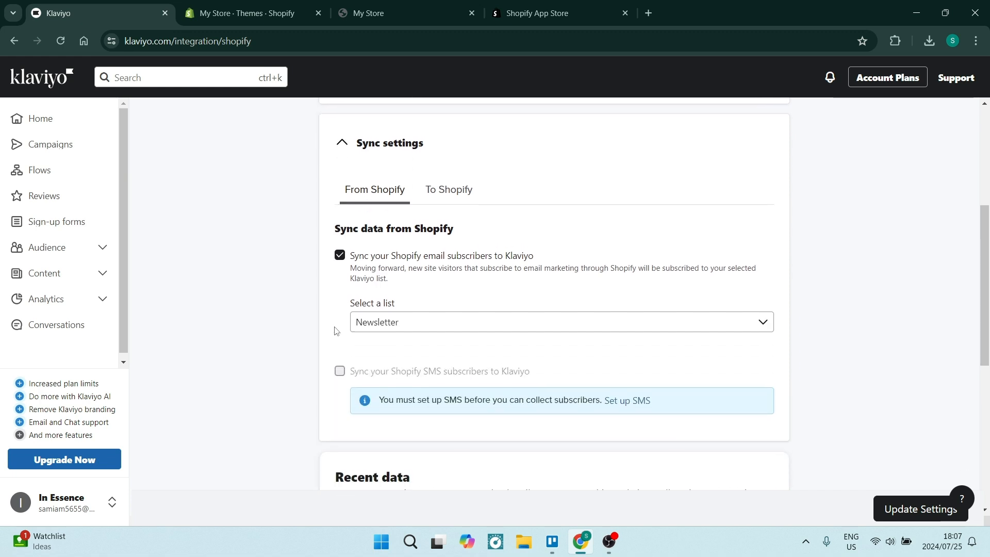
pyautogui.scroll(-3)
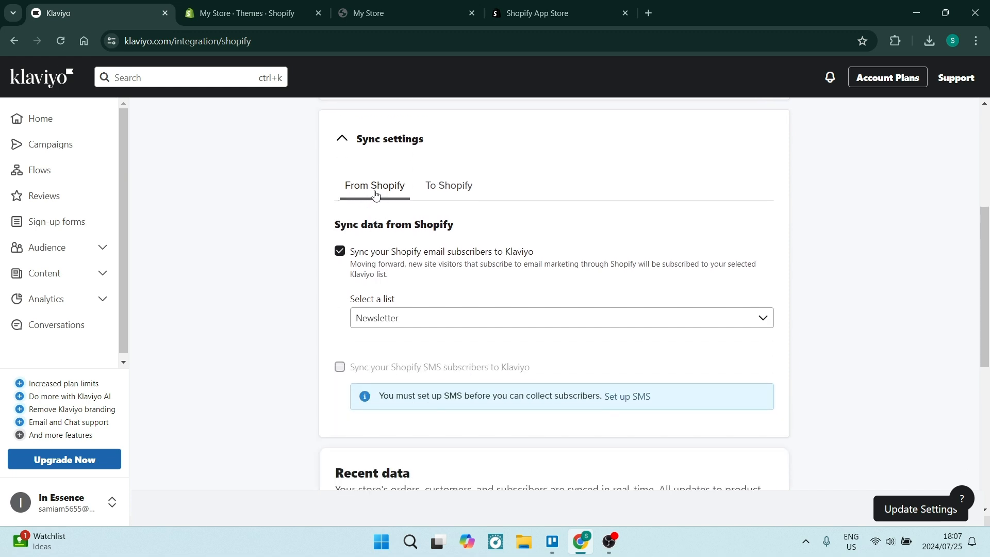
pyautogui.moveTo(334, 264)
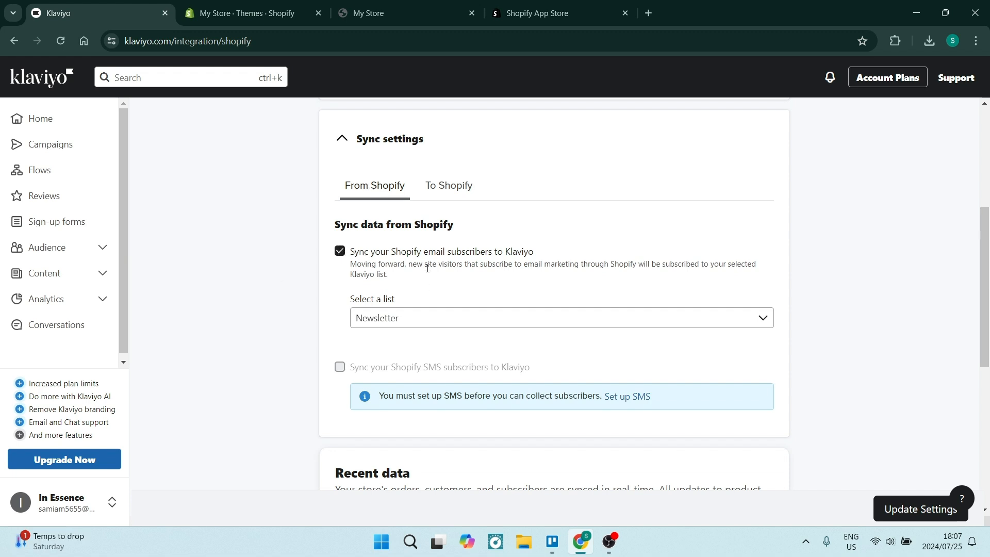
pyautogui.moveTo(511, 260)
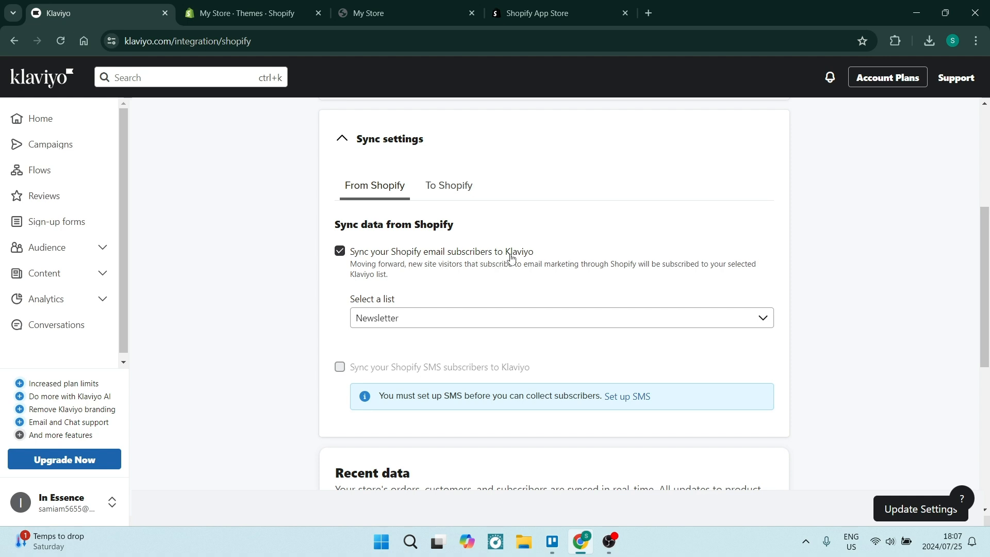
pyautogui.moveTo(229, 281)
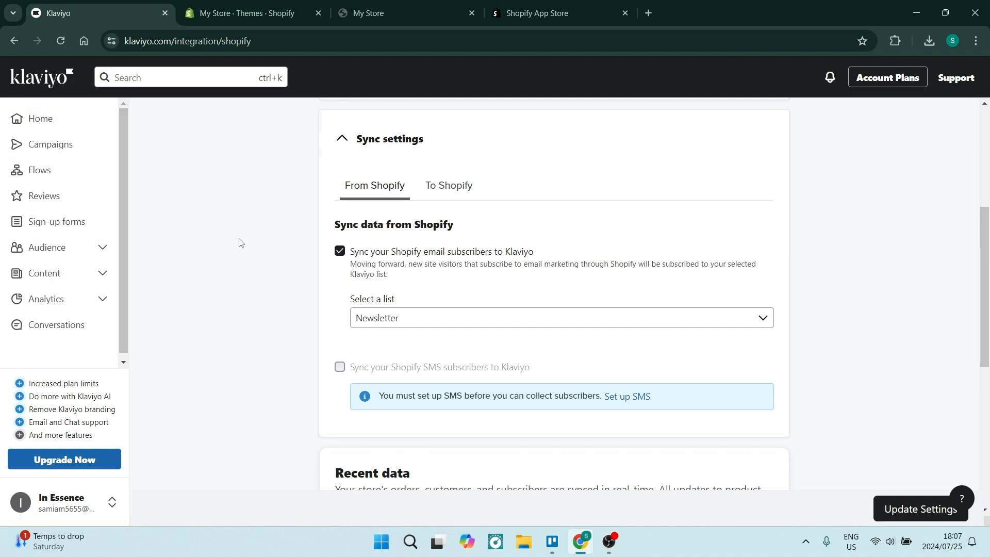
pyautogui.moveTo(417, 285)
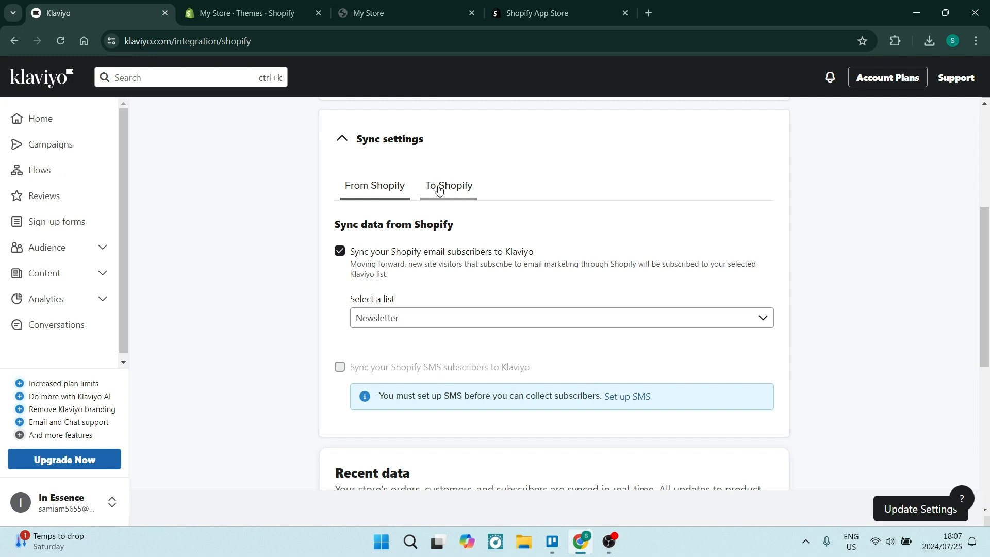
# Step: Enable To Shopify syncing of profiles and profile data, choosing All profiles
pyautogui.click(449, 185)
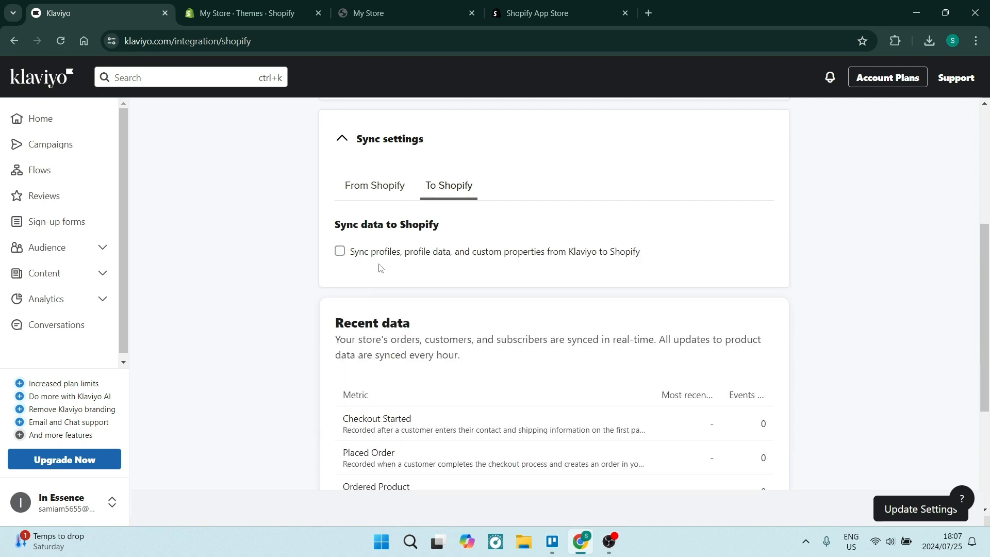
pyautogui.moveTo(223, 127)
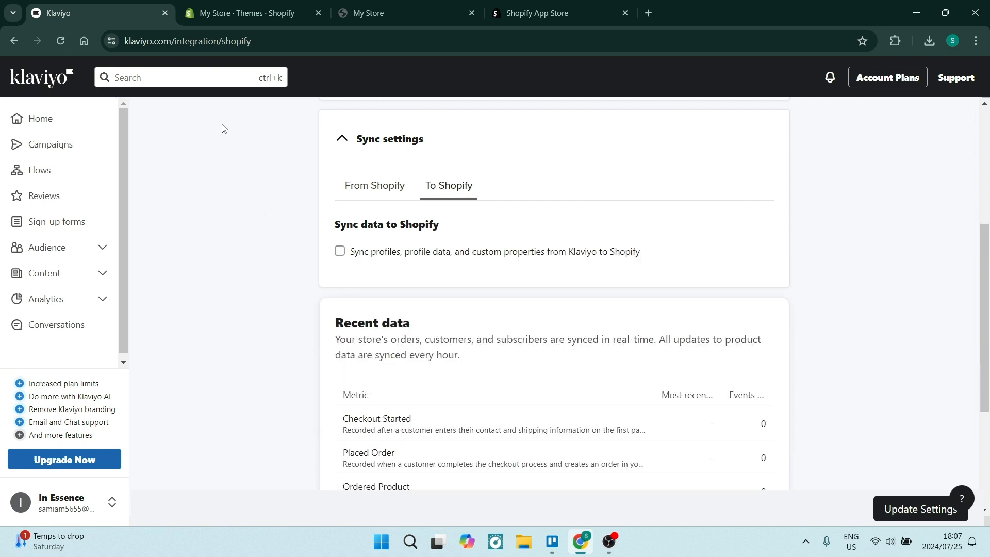
pyautogui.moveTo(363, 254)
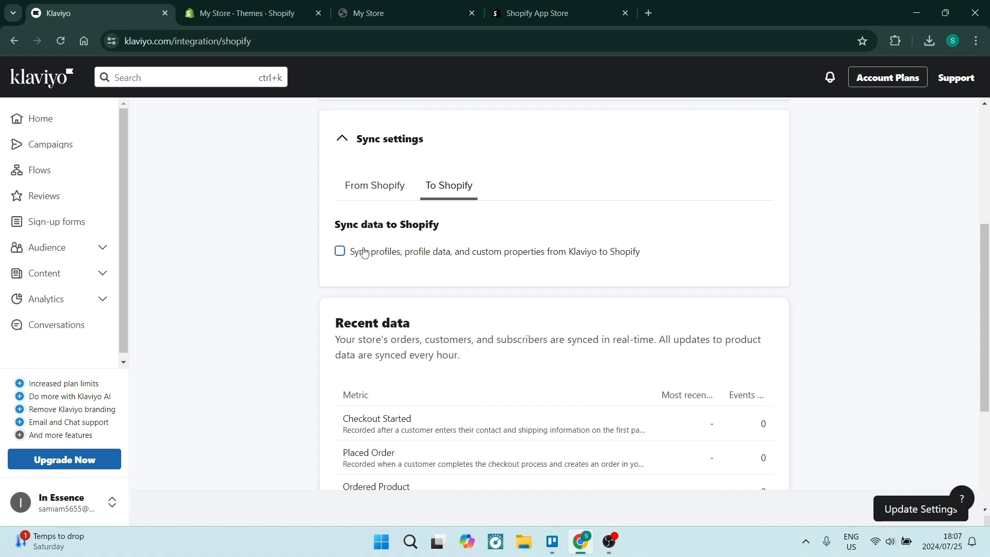
pyautogui.click(340, 251)
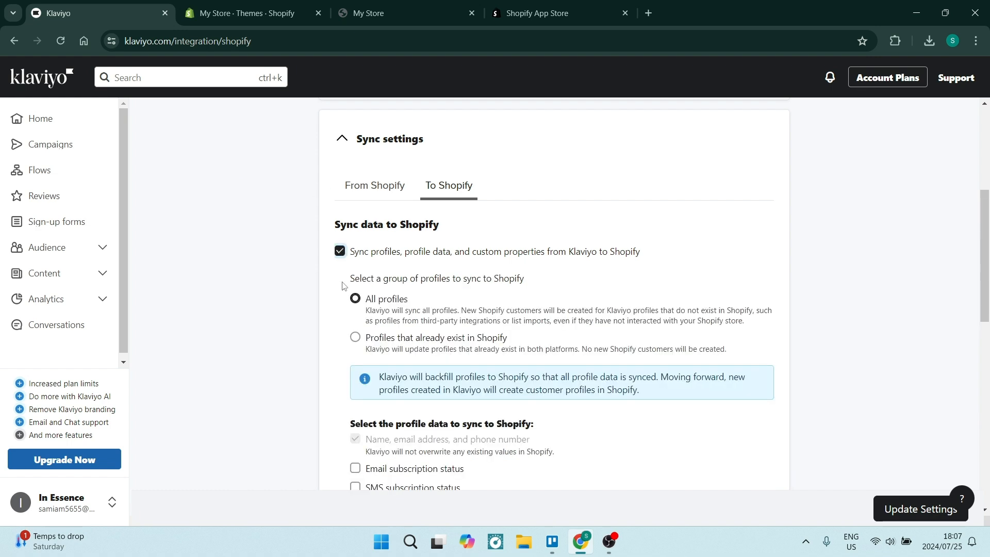
pyautogui.moveTo(417, 269)
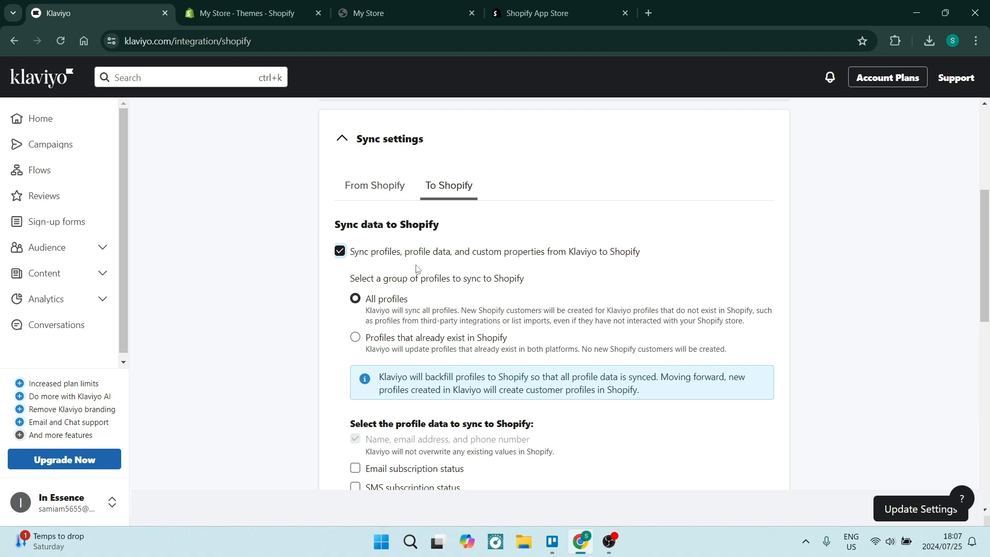
pyautogui.moveTo(514, 265)
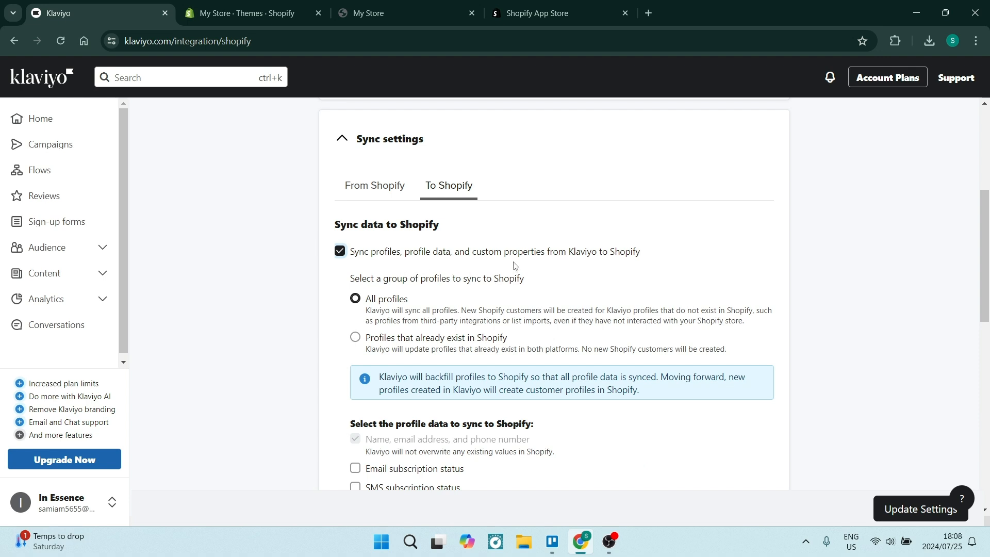
pyautogui.moveTo(540, 266)
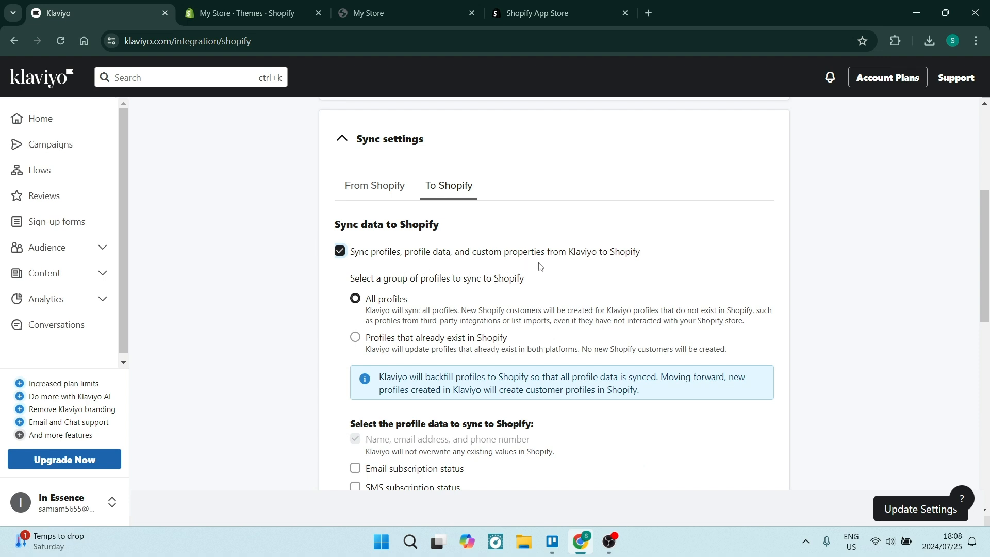
pyautogui.moveTo(344, 300)
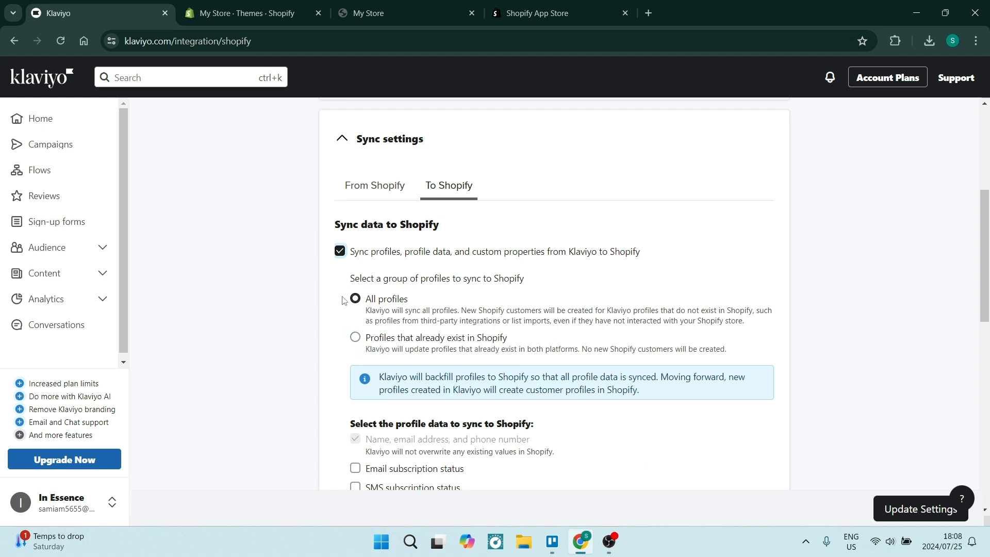
pyautogui.click(354, 298)
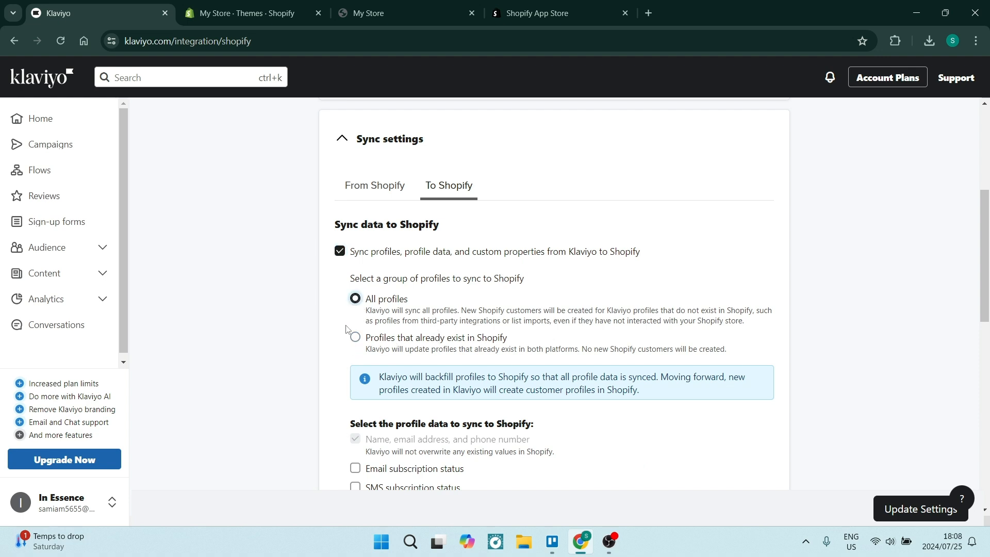
pyautogui.scroll(-3)
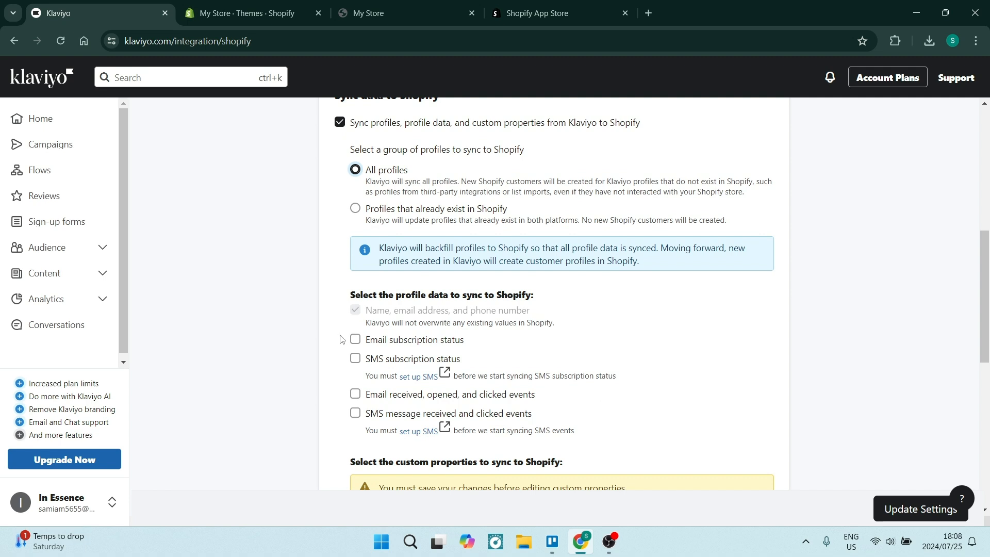
pyautogui.moveTo(413, 311)
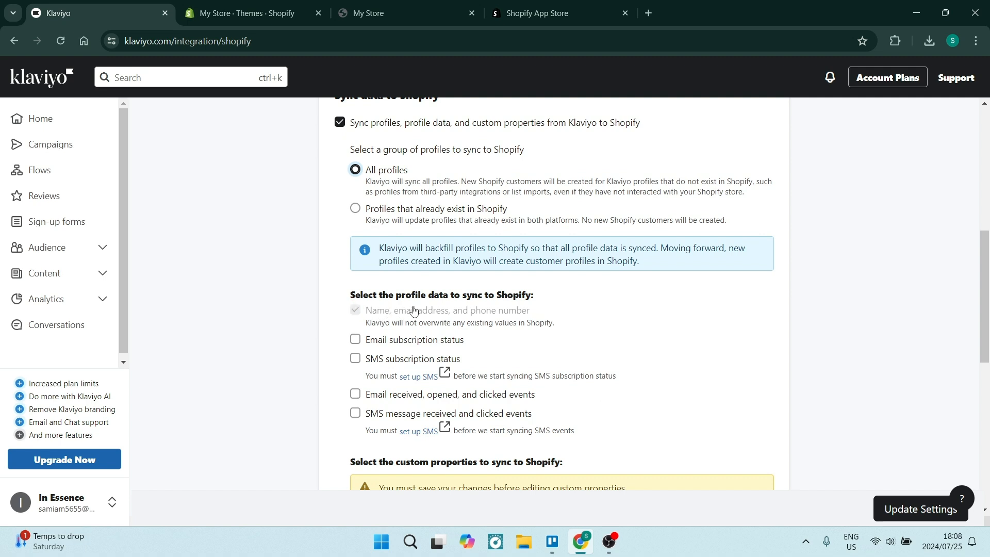
pyautogui.moveTo(371, 360)
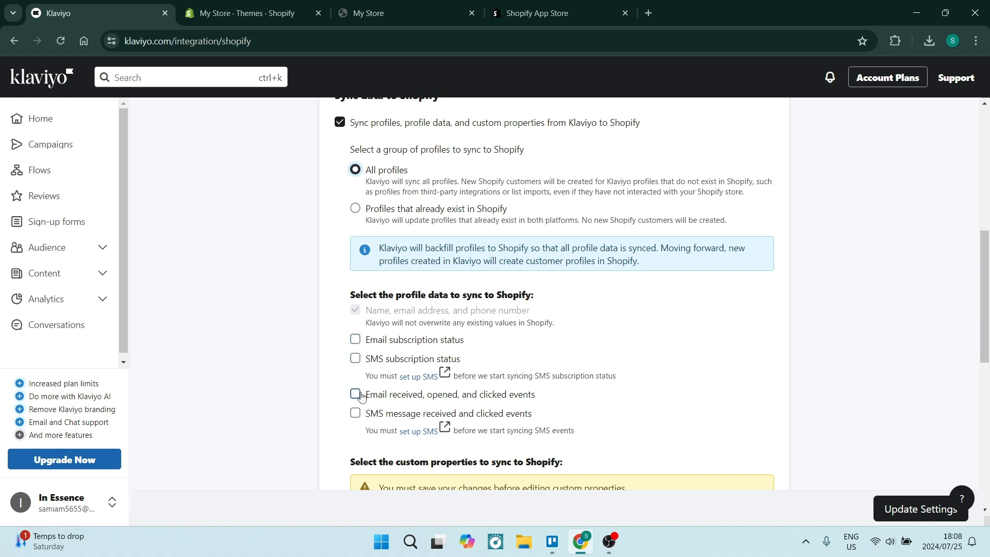
pyautogui.scroll(-3)
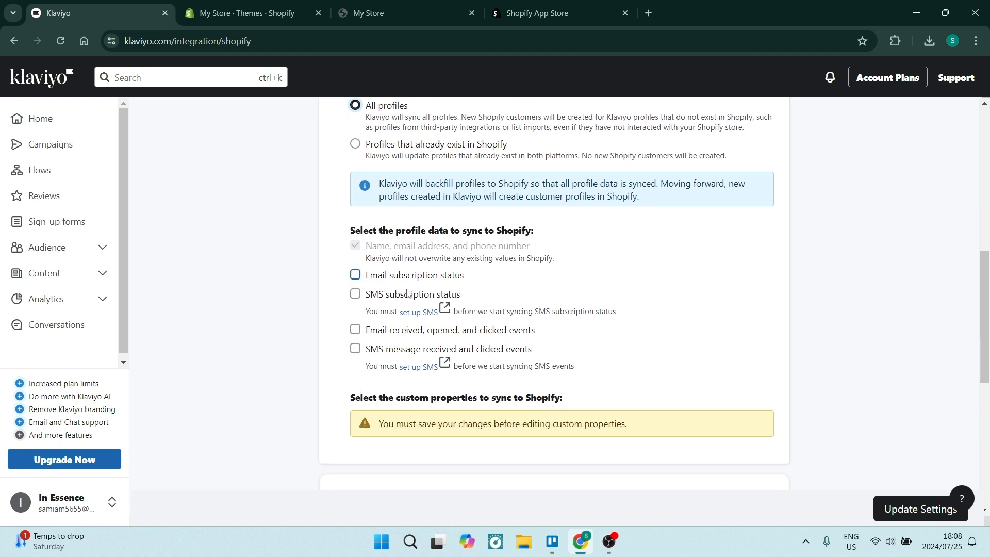
pyautogui.moveTo(372, 304)
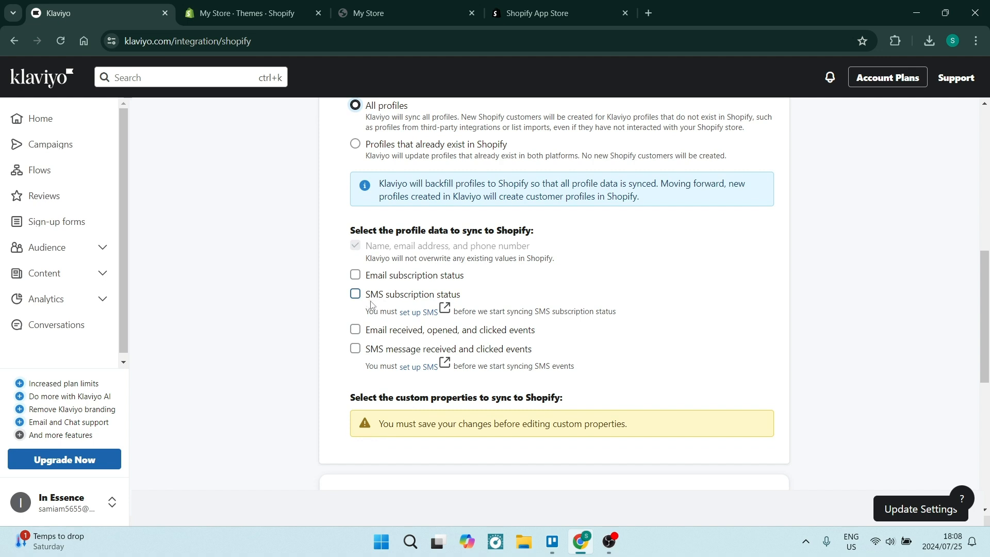
pyautogui.moveTo(370, 284)
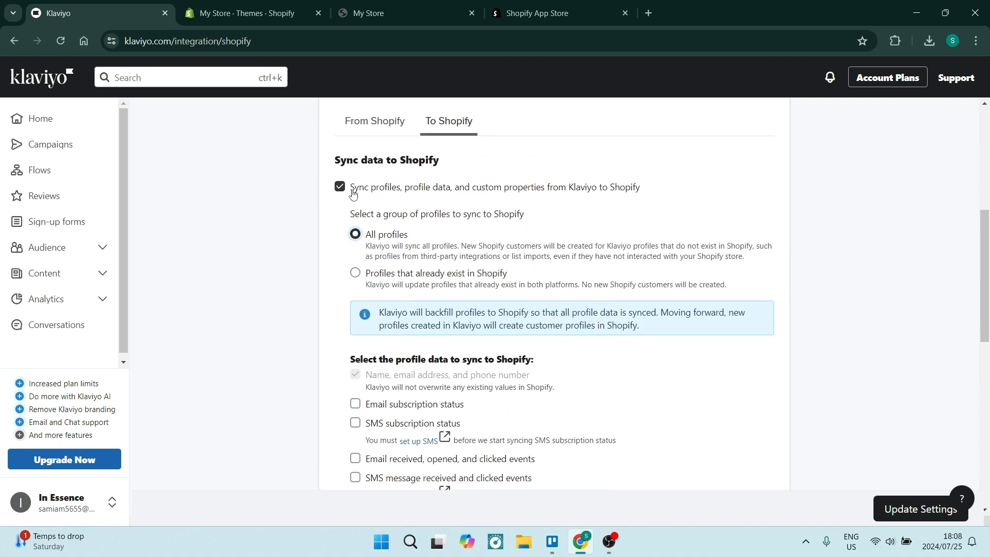
pyautogui.moveTo(324, 182)
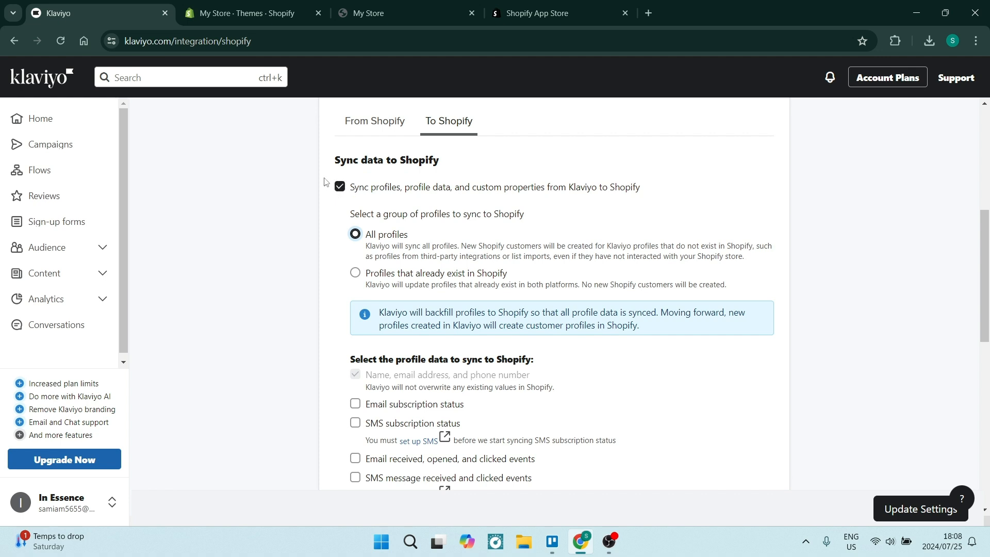
pyautogui.moveTo(384, 194)
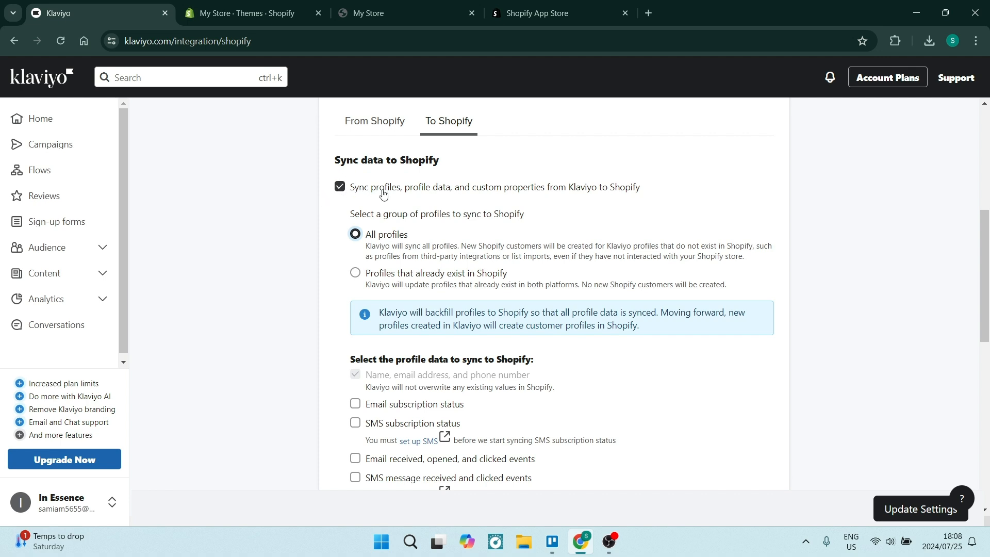
pyautogui.moveTo(485, 310)
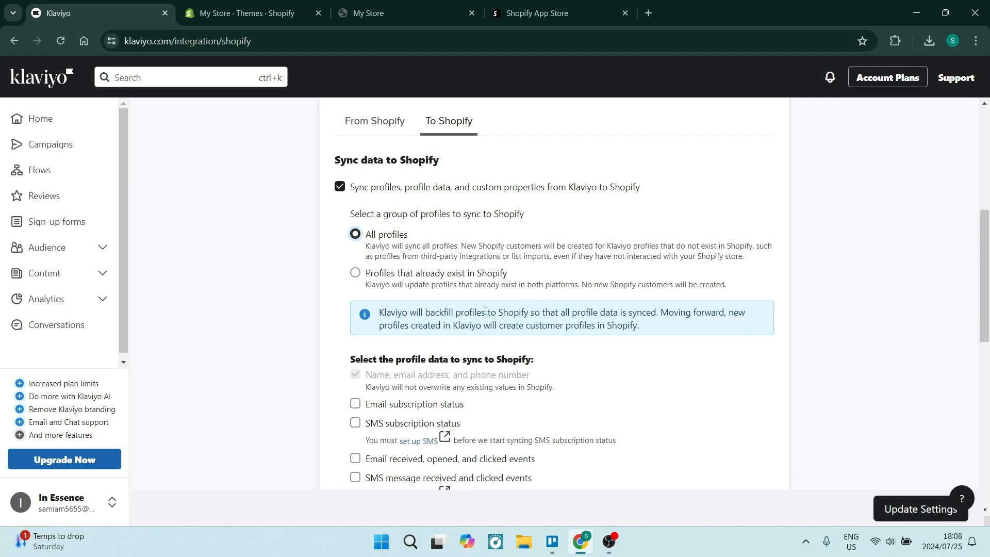
pyautogui.moveTo(900, 517)
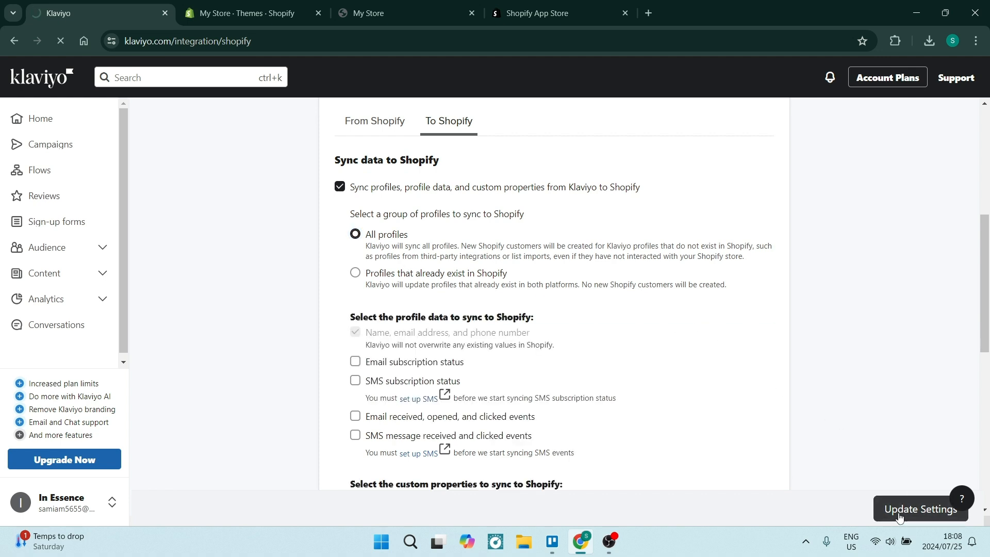
# Step: Update the settings and confirm Update Integration in the dialog
pyautogui.click(920, 509)
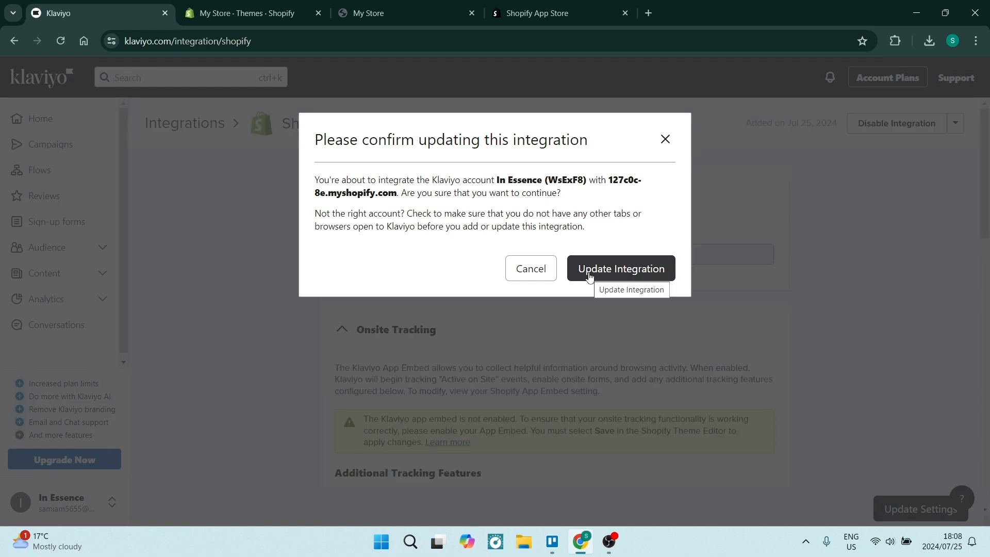
pyautogui.click(621, 269)
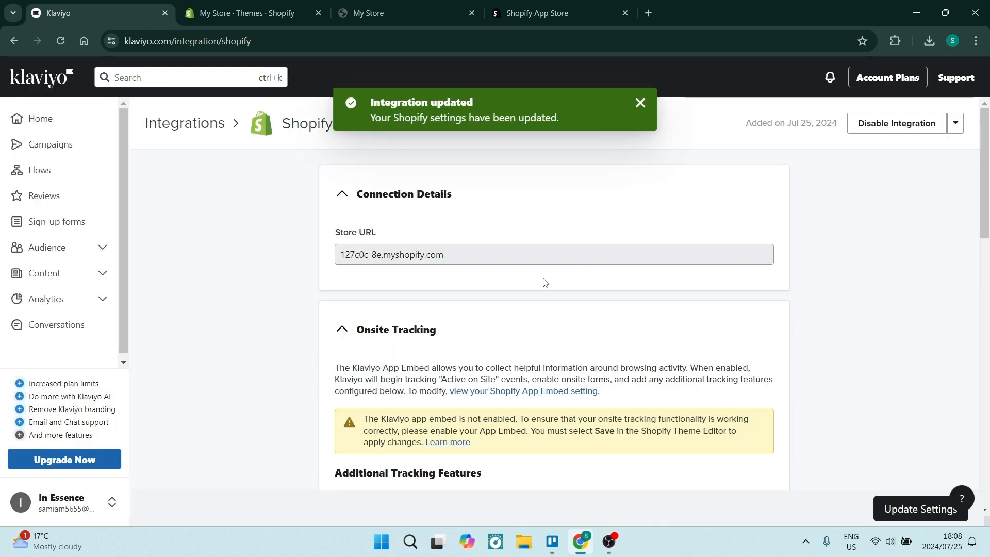